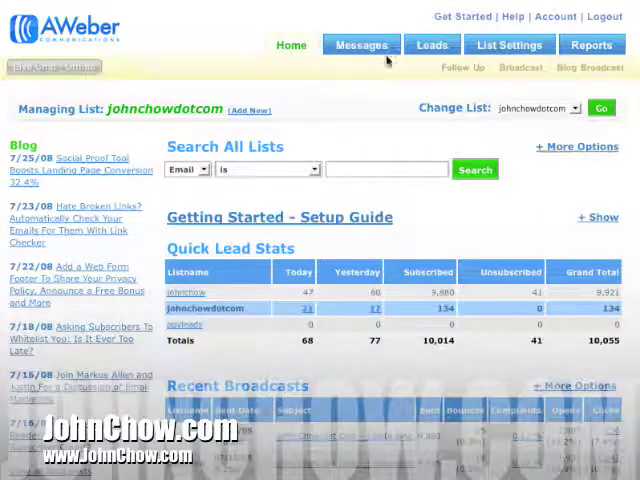
mouse_move(590, 68)
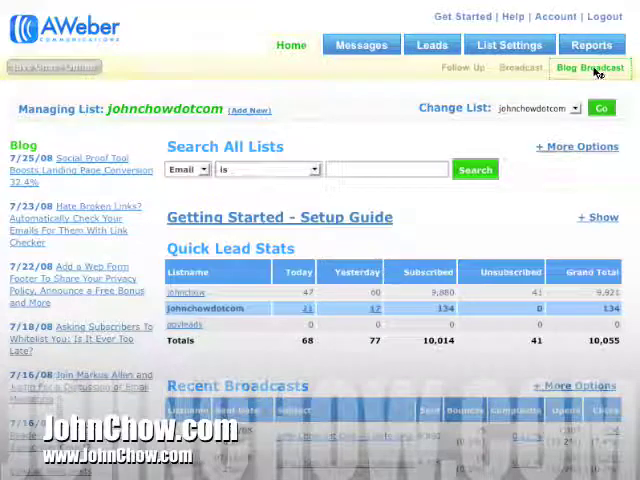
Step: Go to the Blog Broadcast page for the johnchowdotcom list
left_click(590, 68)
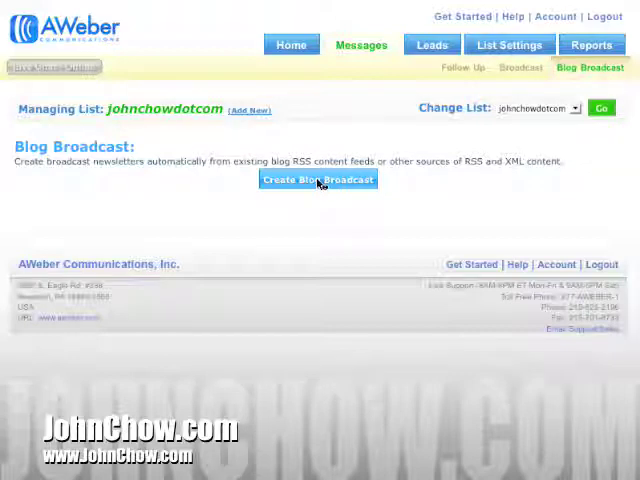
Step: Start a new blog broadcast and paste the JohnChowDotCom FeedBurner URL into the RSS feed field
left_click(318, 180)
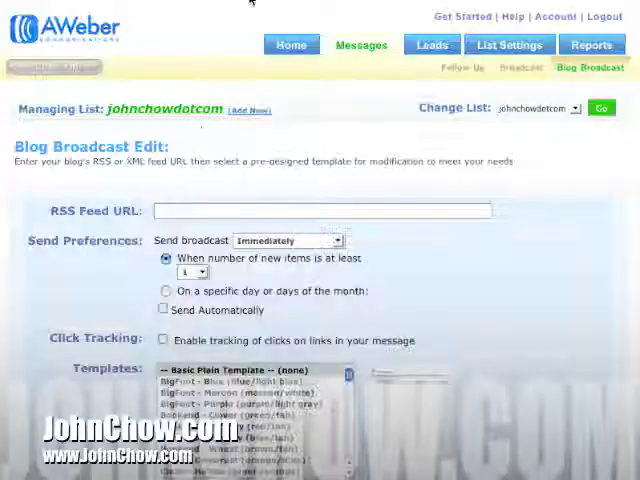
right_click(324, 212)
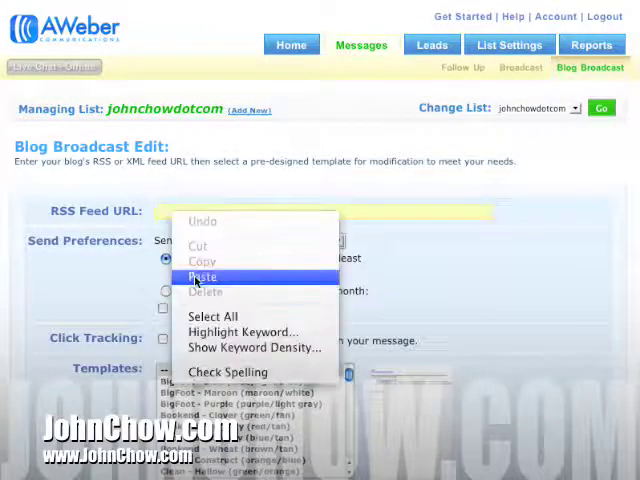
left_click(204, 276)
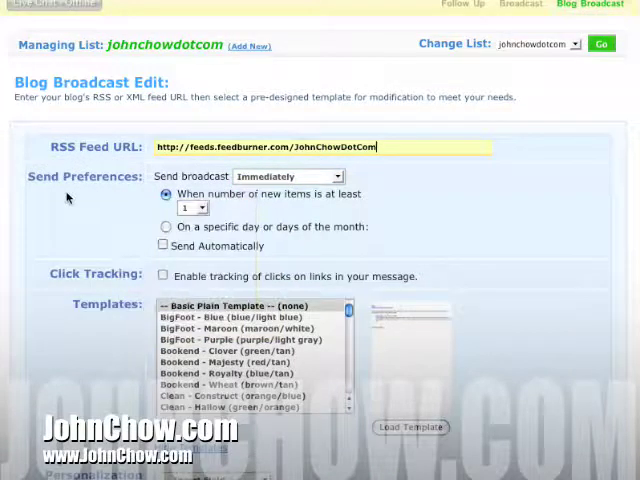
mouse_move(288, 176)
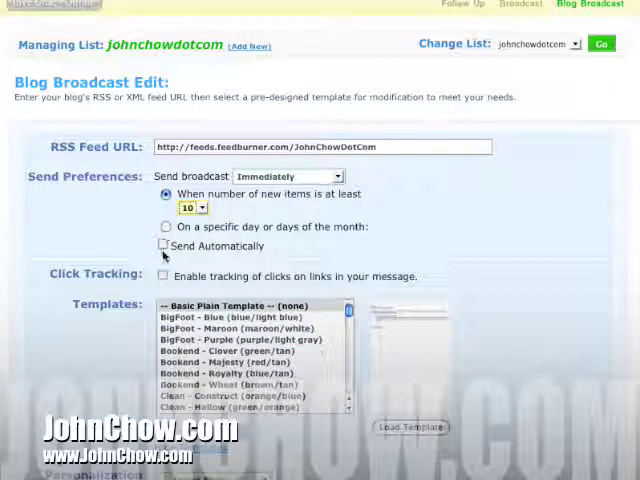
Step: Enable Send Automatically and click tracking on the broadcast's links
left_click(162, 246)
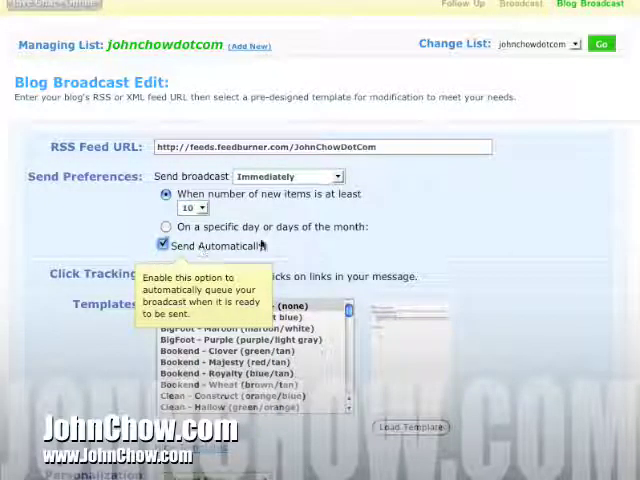
left_click(162, 244)
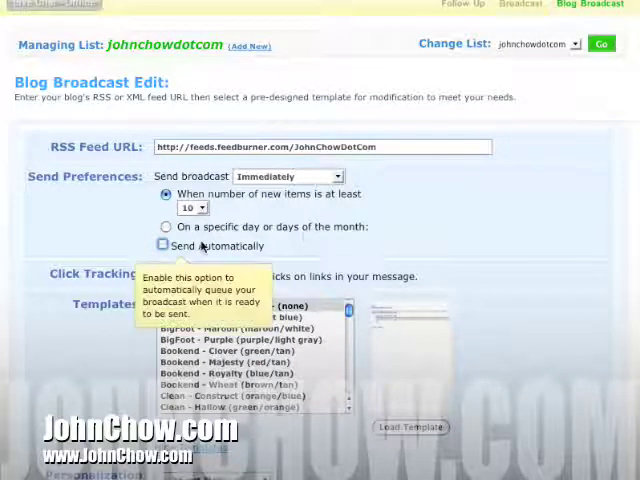
left_click(162, 244)
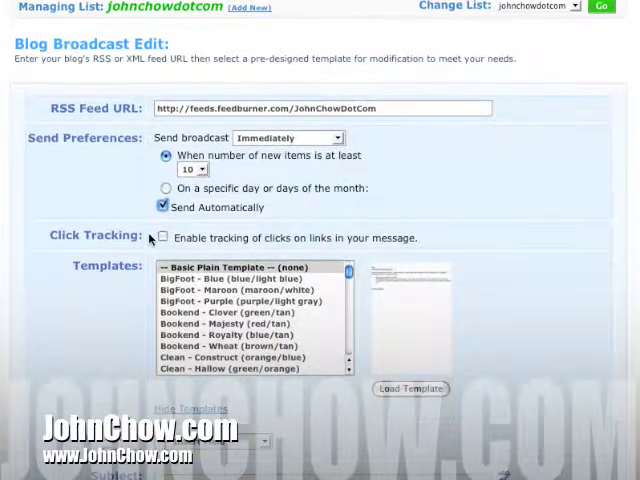
left_click(162, 236)
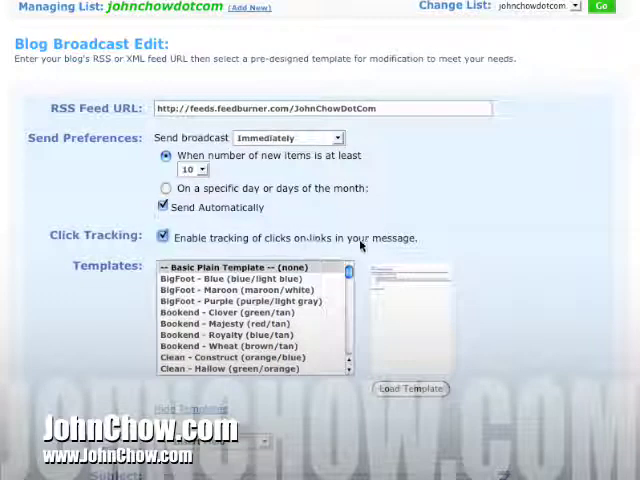
mouse_move(96, 290)
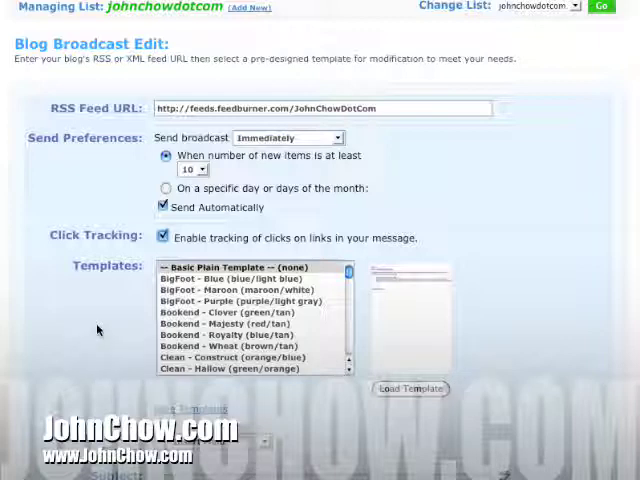
scroll("down", 3)
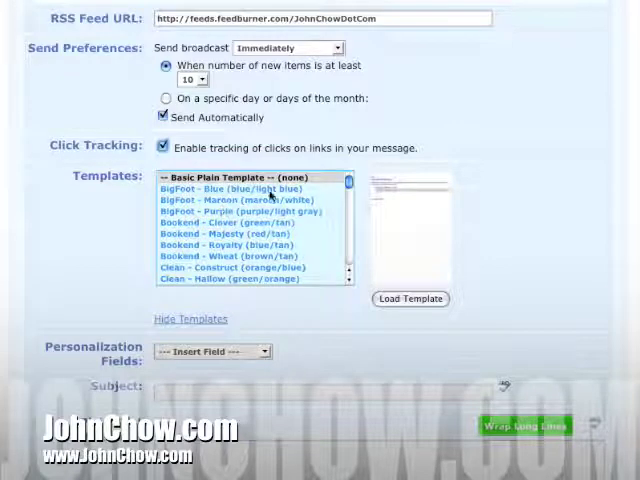
scroll("down", 3)
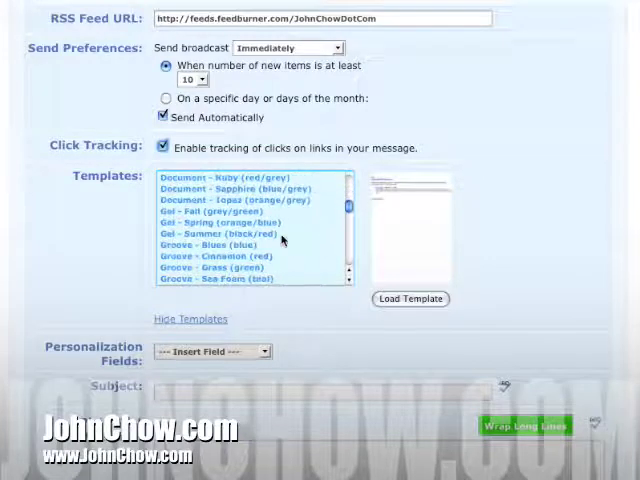
scroll("down", 3)
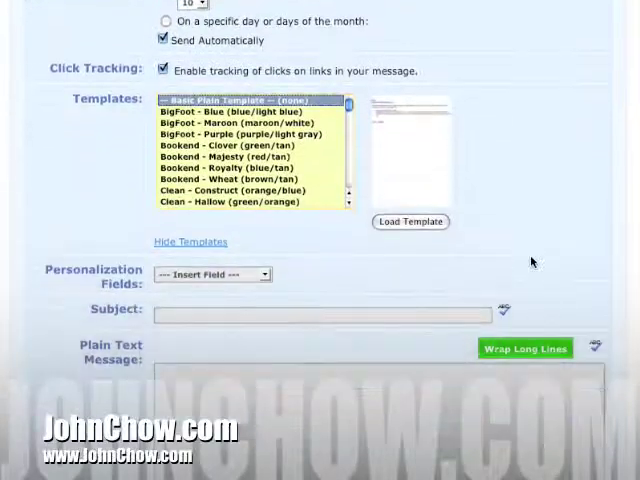
scroll("down", 3)
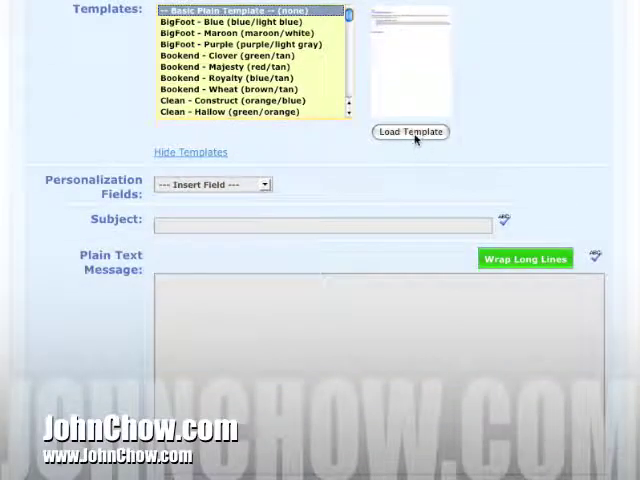
Step: Load the Basic Plain Template so subject, plain text and HTML messages get RSS placeholders
left_click(410, 132)
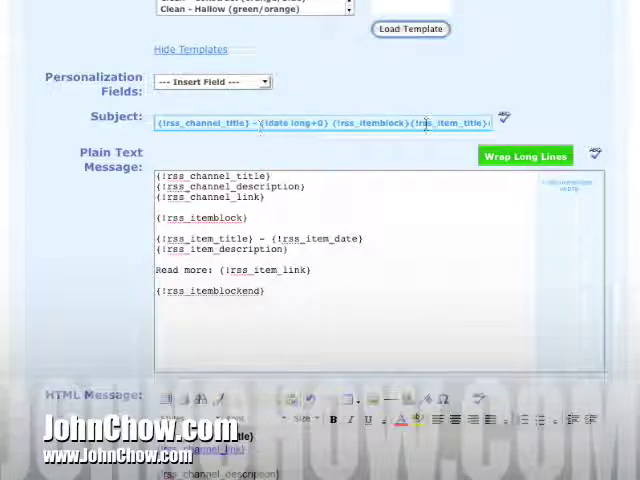
scroll("down", 3)
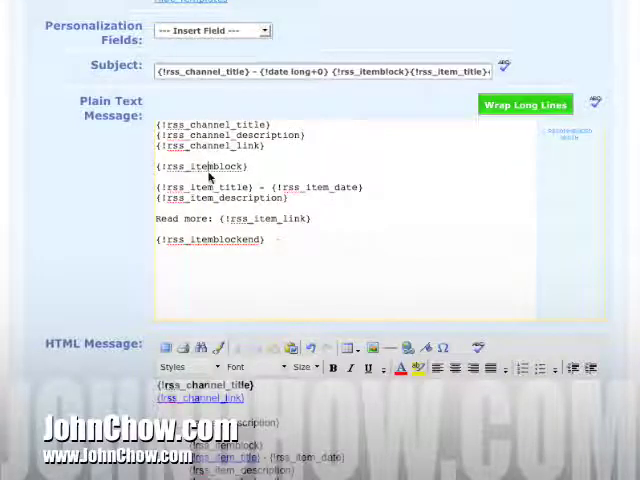
scroll("down", 3)
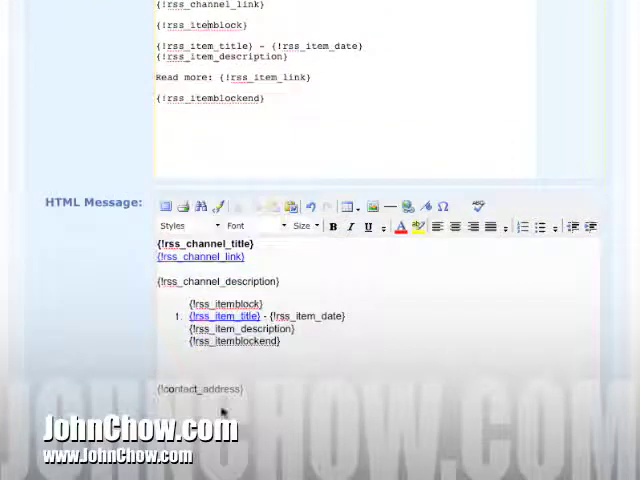
Step: Add the newsletter welcome paragraph to both messages and wrap the plain text's long lines
scroll("down", 3)
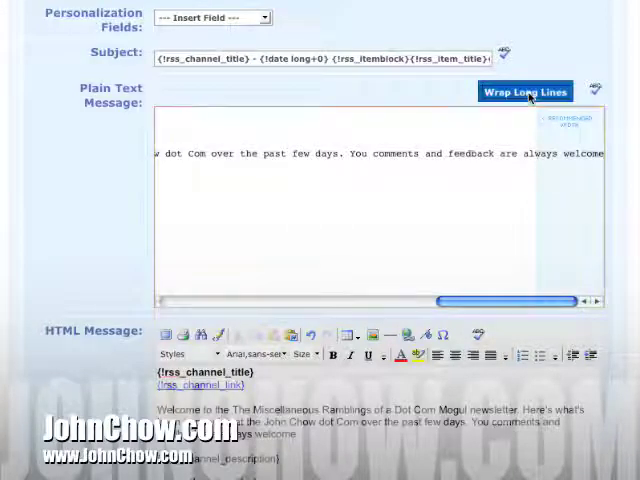
left_click(526, 92)
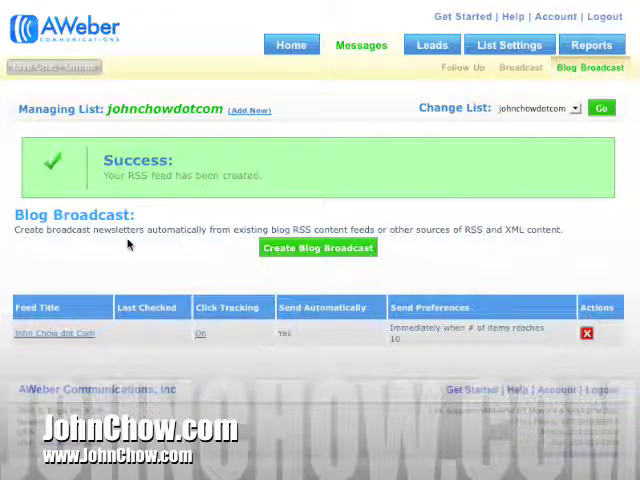
mouse_move(120, 260)
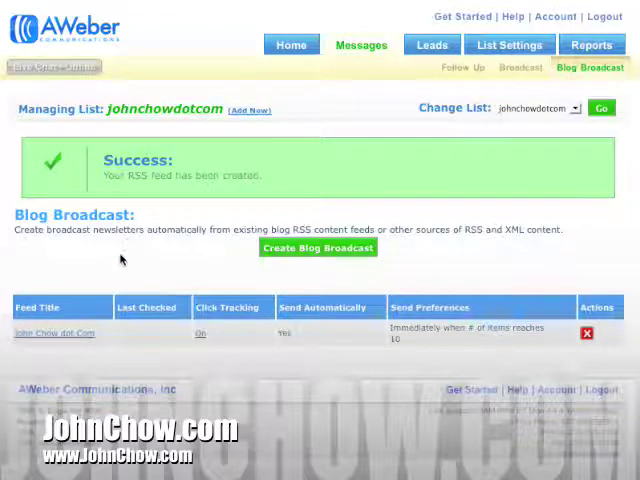